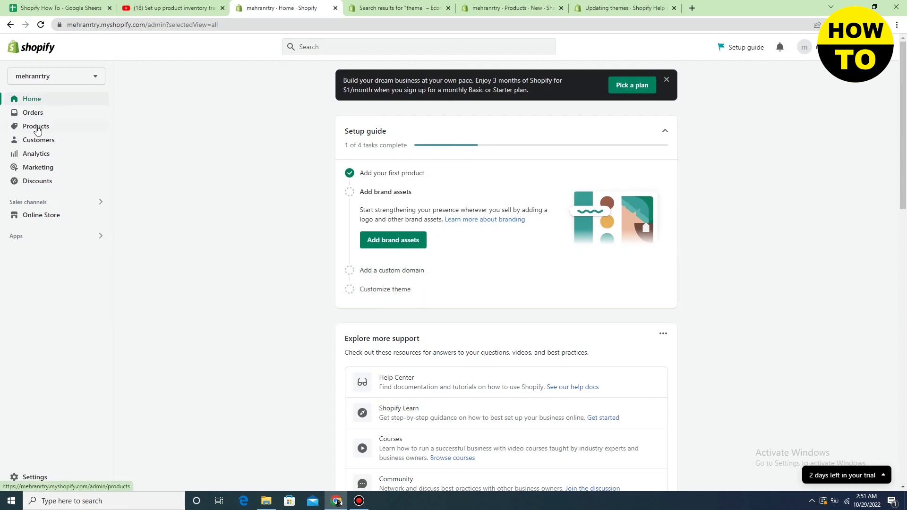
Go to the Products list showing the store's six items.
{"action": "left_click", "coordinate": [36, 125]}
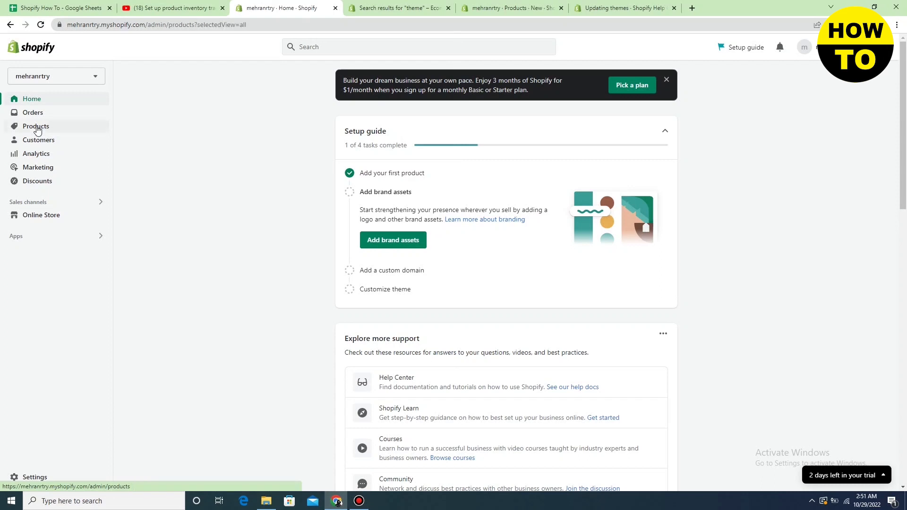
{"action": "left_click", "coordinate": [36, 126]}
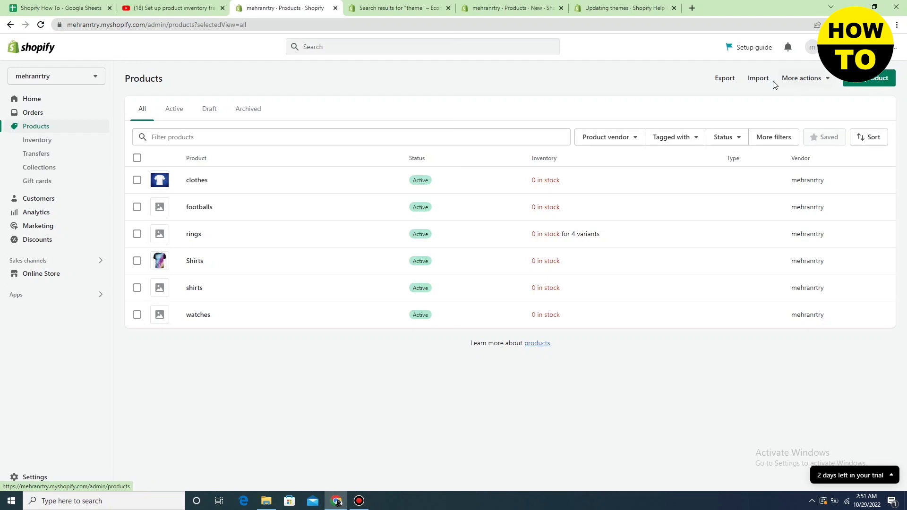
{"action": "mouse_move", "coordinate": [758, 78]}
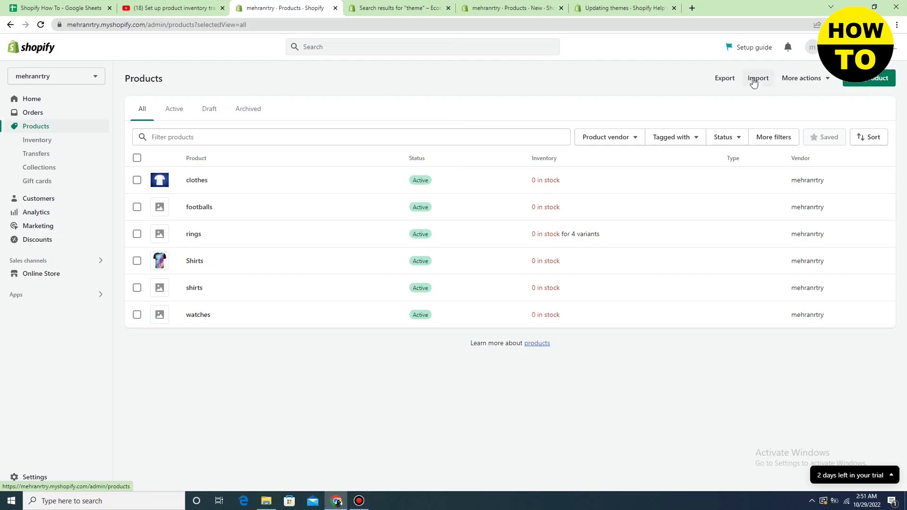
Begin an 'Import products by CSV' and add a file to browse for the spreadsheet.
{"action": "left_click", "coordinate": [758, 78]}
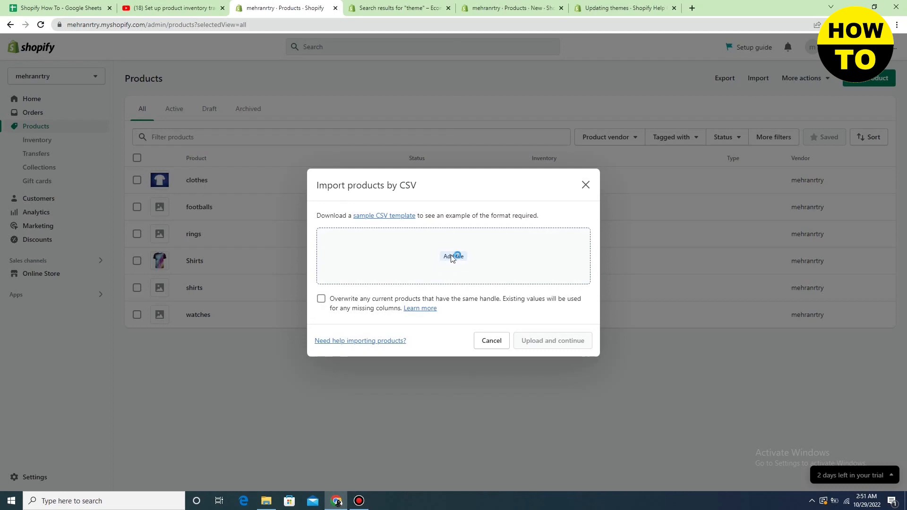
{"action": "left_click", "coordinate": [453, 256]}
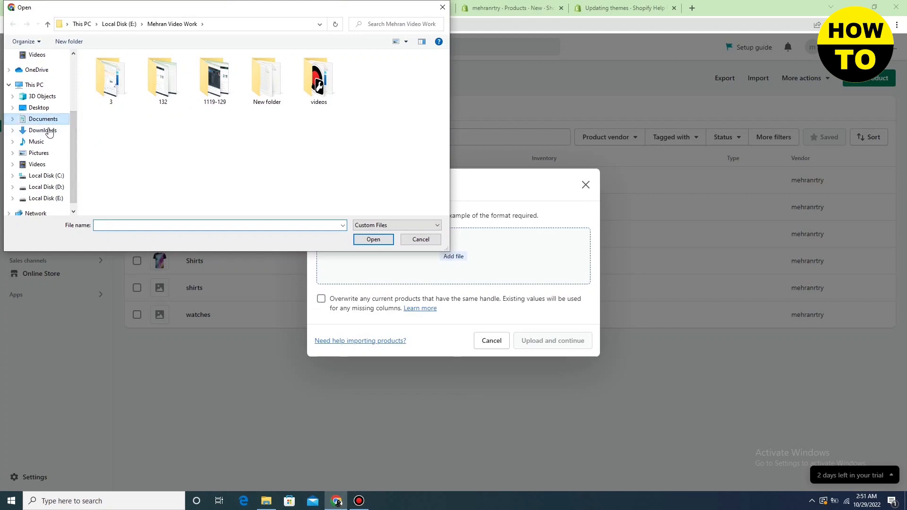
Dismiss the file browser and close the CSV import without uploading anything.
{"action": "left_click", "coordinate": [42, 130]}
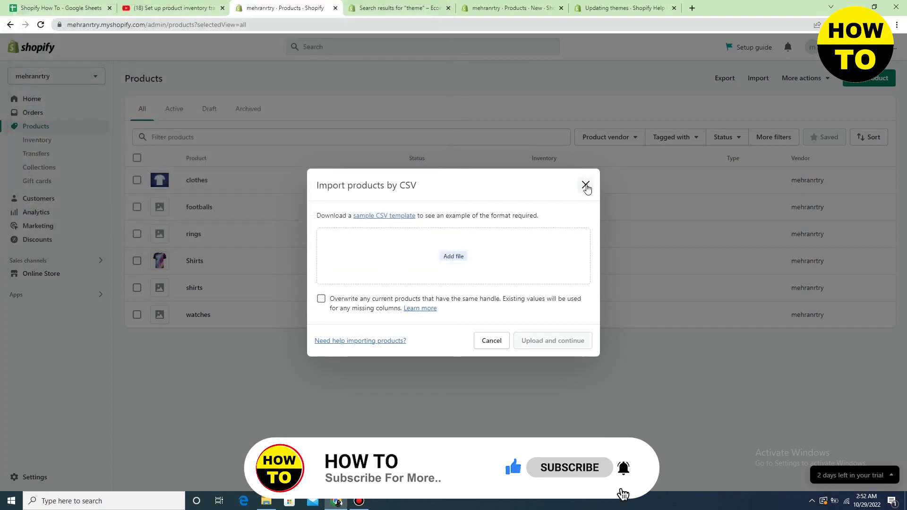
{"action": "left_click", "coordinate": [587, 187]}
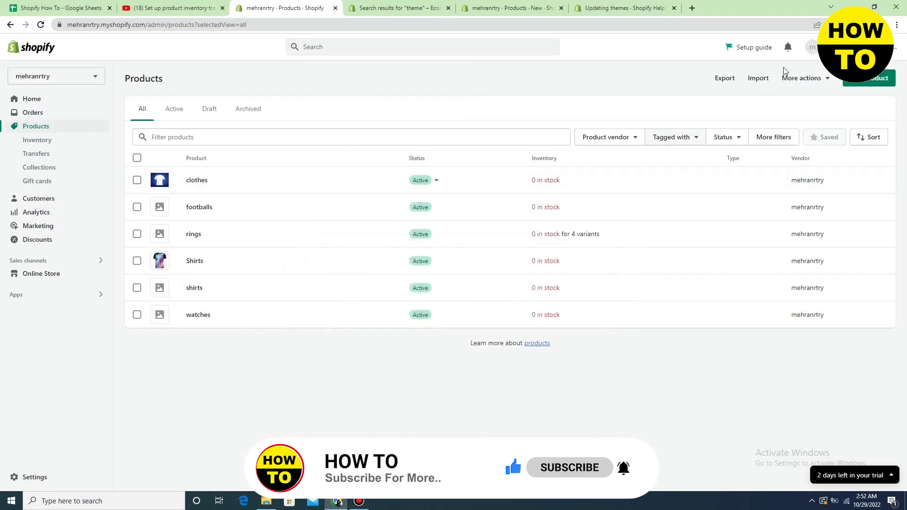
{"action": "mouse_move", "coordinate": [37, 101]}
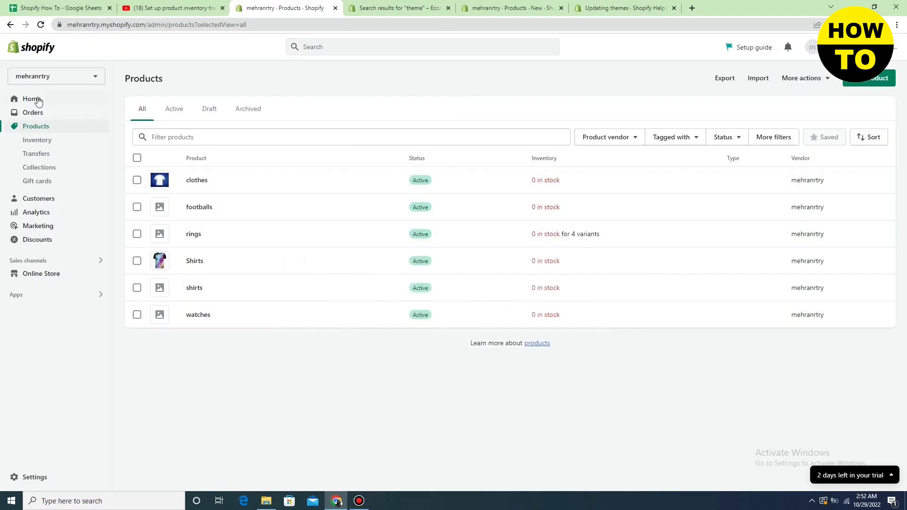